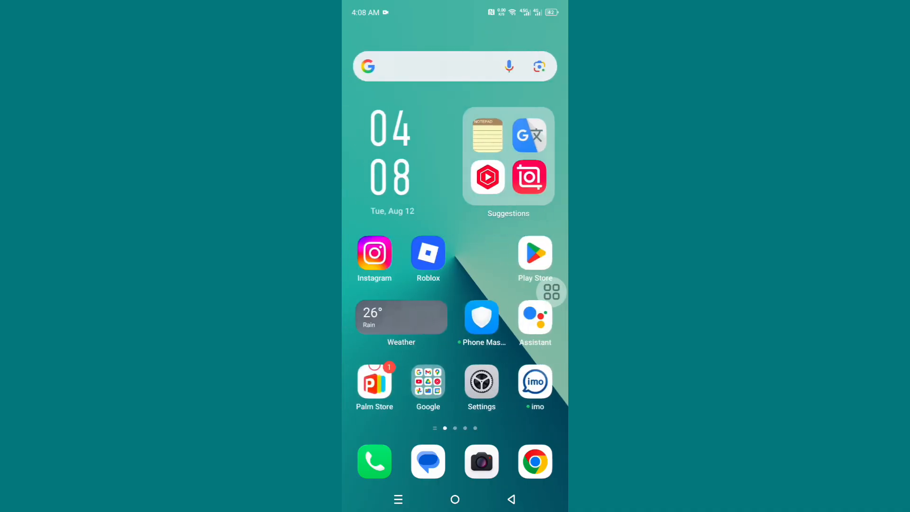
Launch the Roblox app from the Android home screen.
left_click(427, 254)
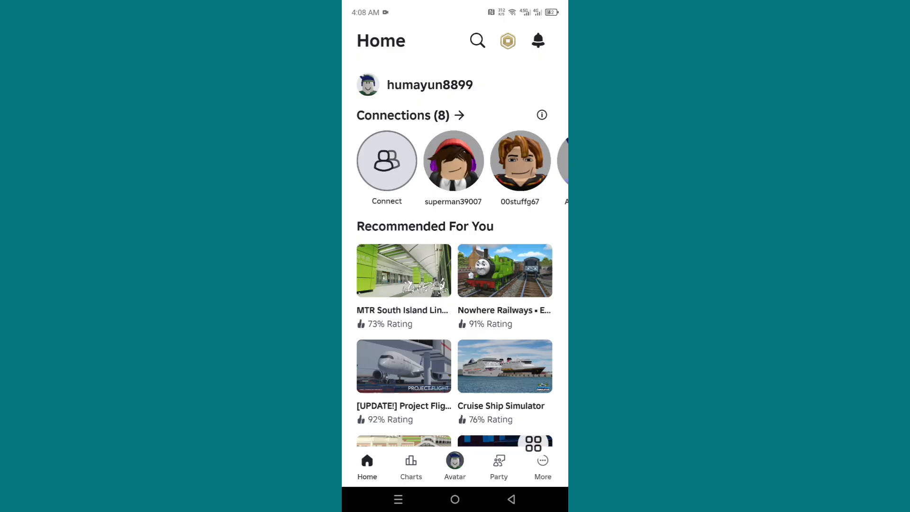
Go through More and Settings to the Privacy & content restrictions page.
left_click(542, 465)
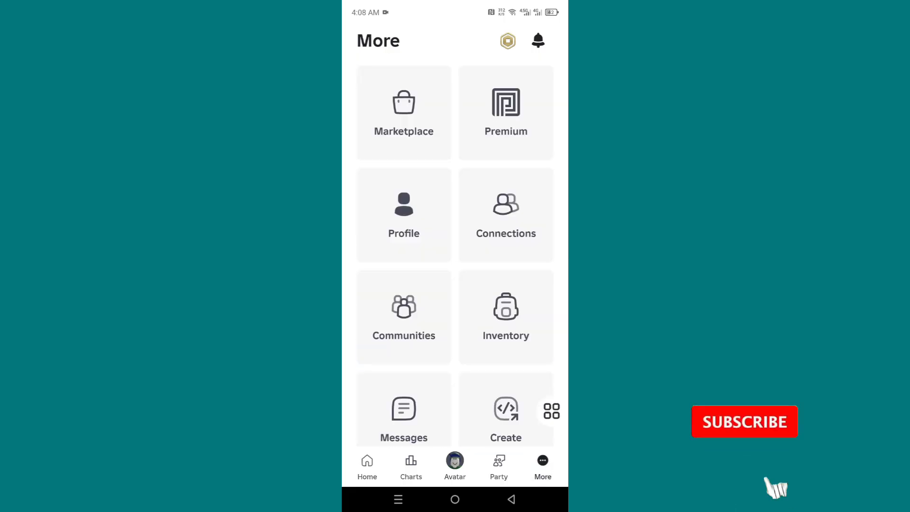
scroll("down", 3)
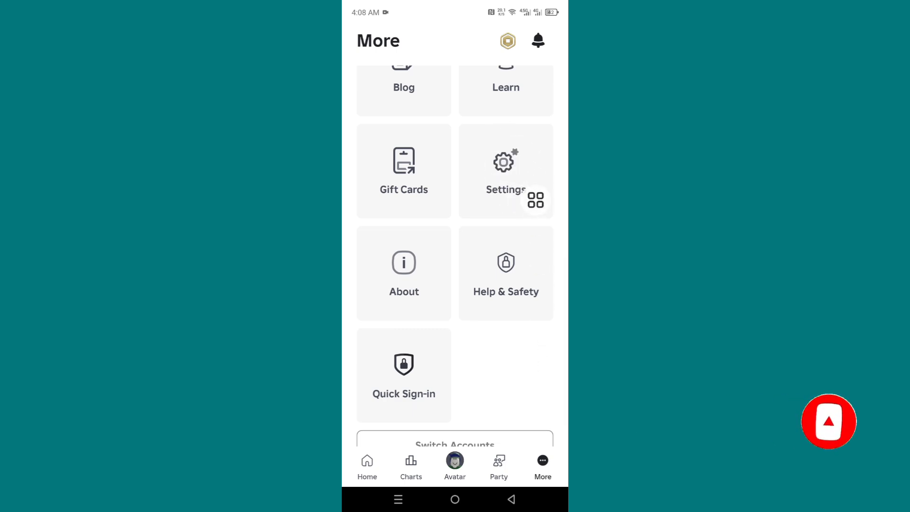
left_click(505, 171)
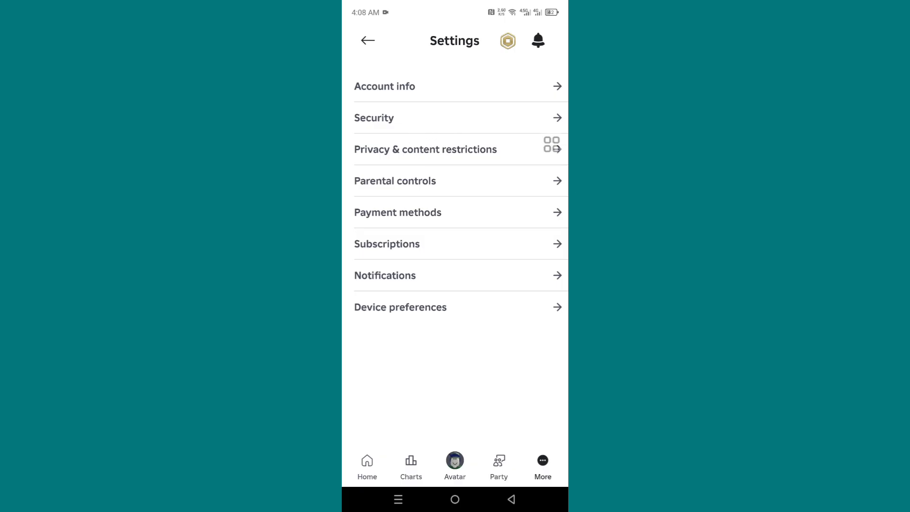
left_click(425, 149)
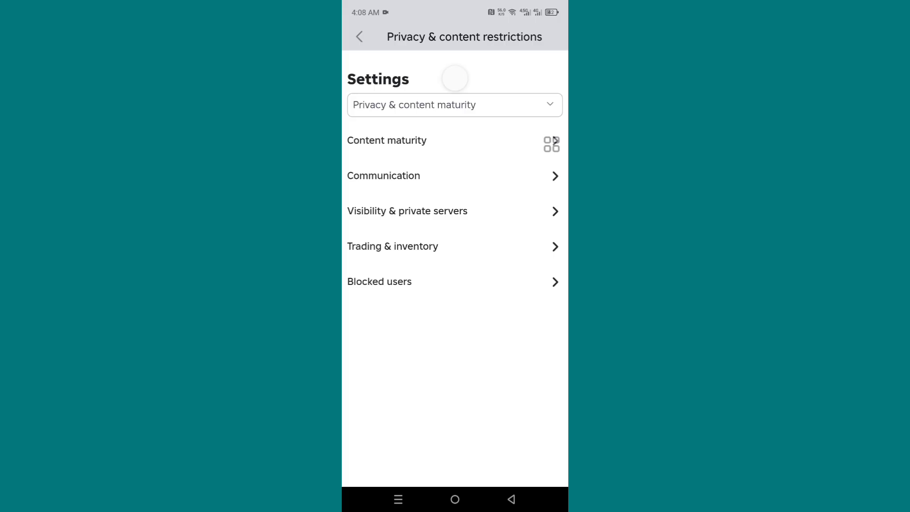
Set experience chat and direct chat in experiences to Everyone.
left_click(454, 105)
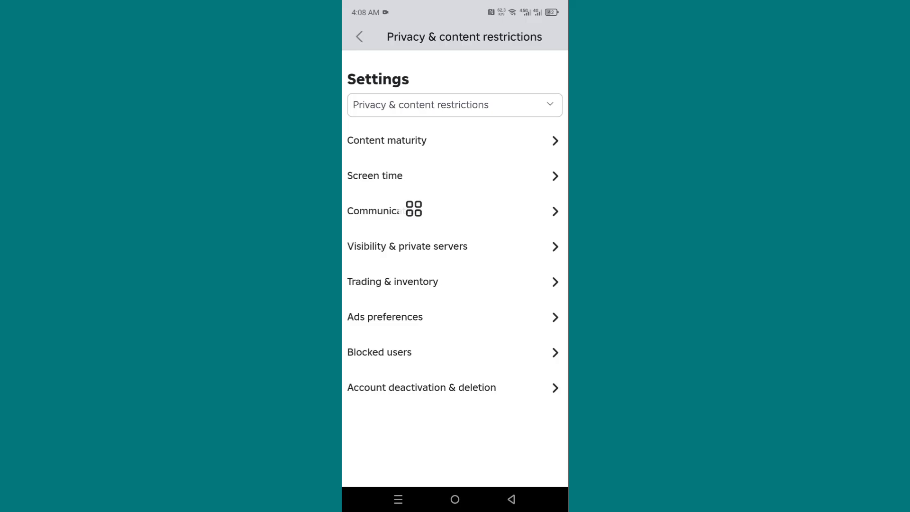
left_click(406, 210)
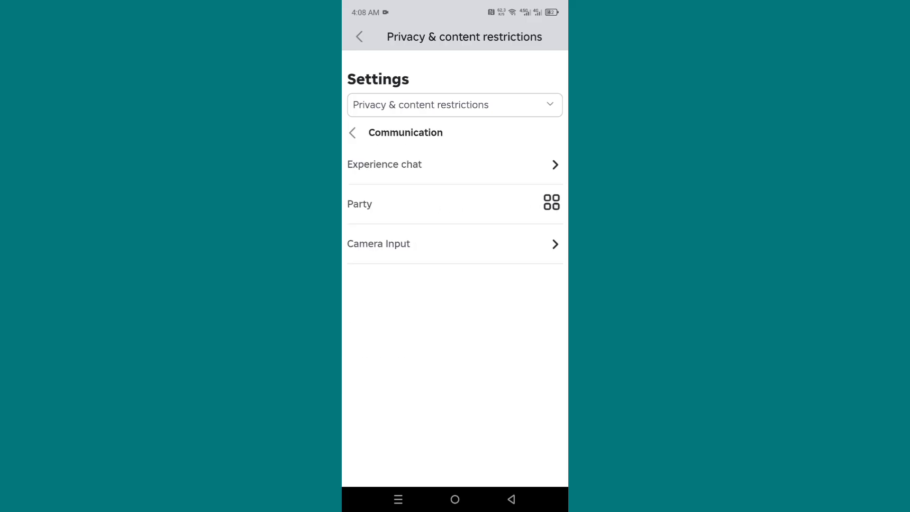
left_click(384, 165)
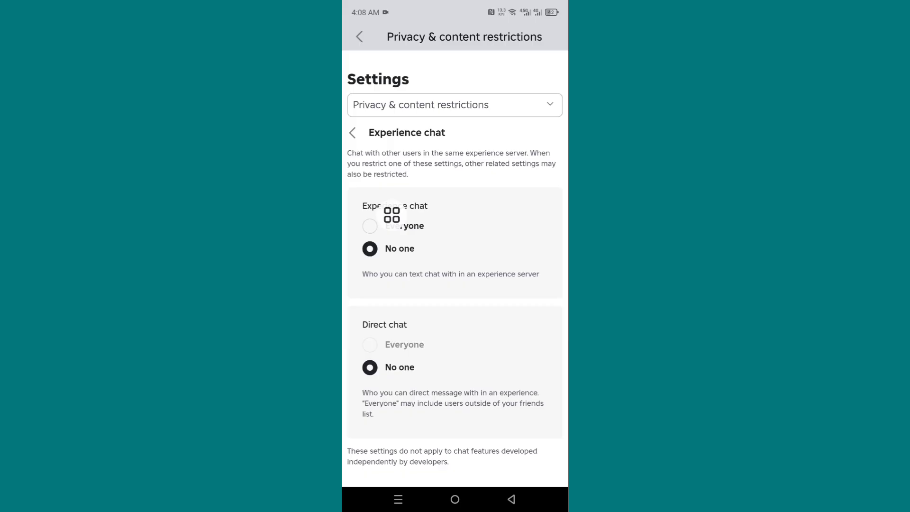
left_click(370, 226)
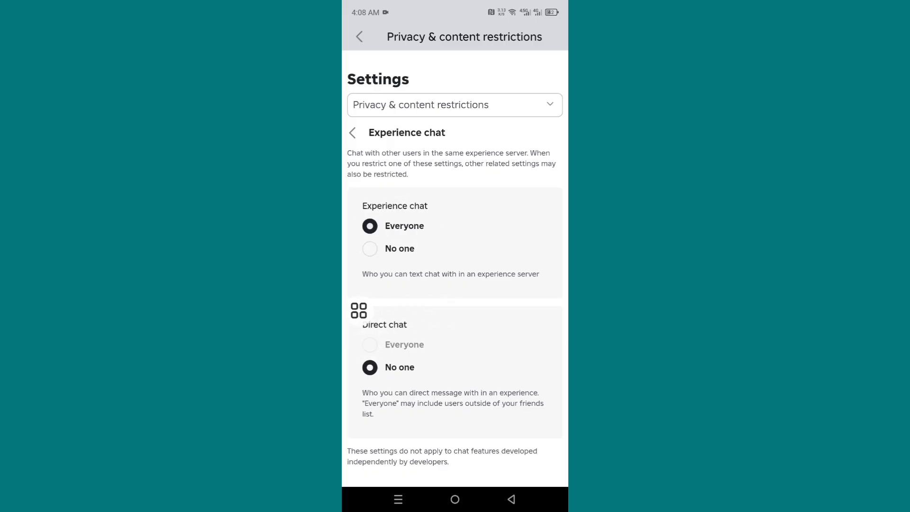
left_click(370, 344)
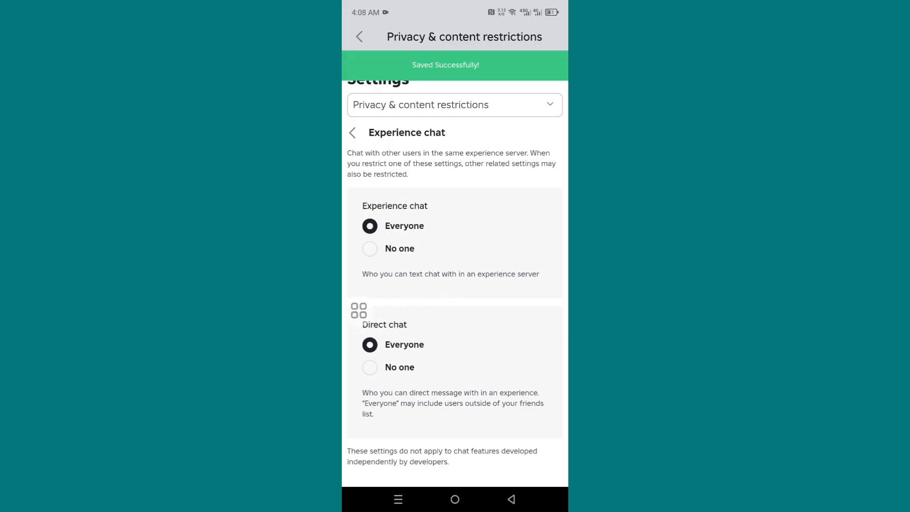
left_click(351, 132)
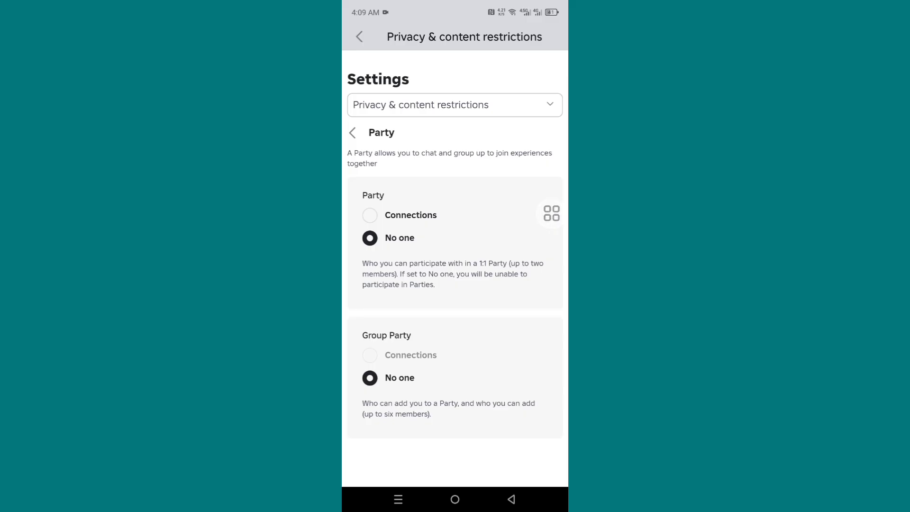
Set 1:1 Party and Group Party to Connections.
left_click(369, 215)
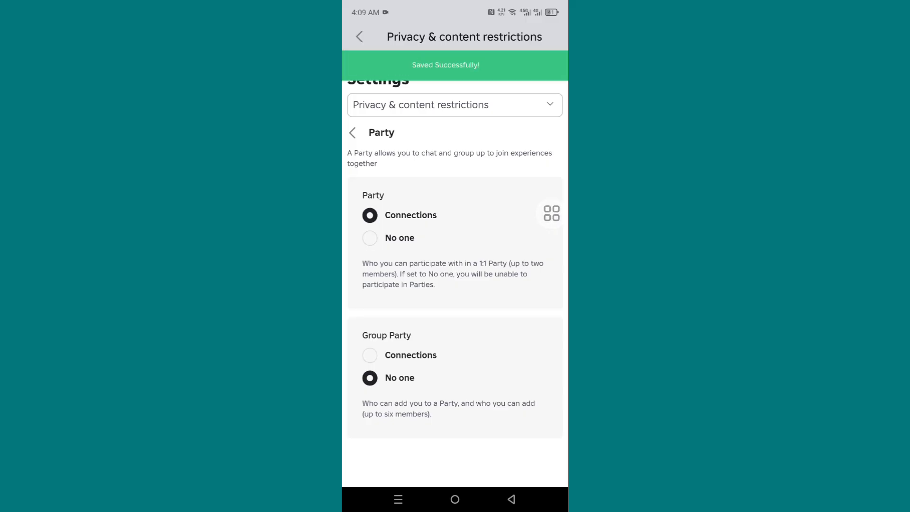
left_click(370, 354)
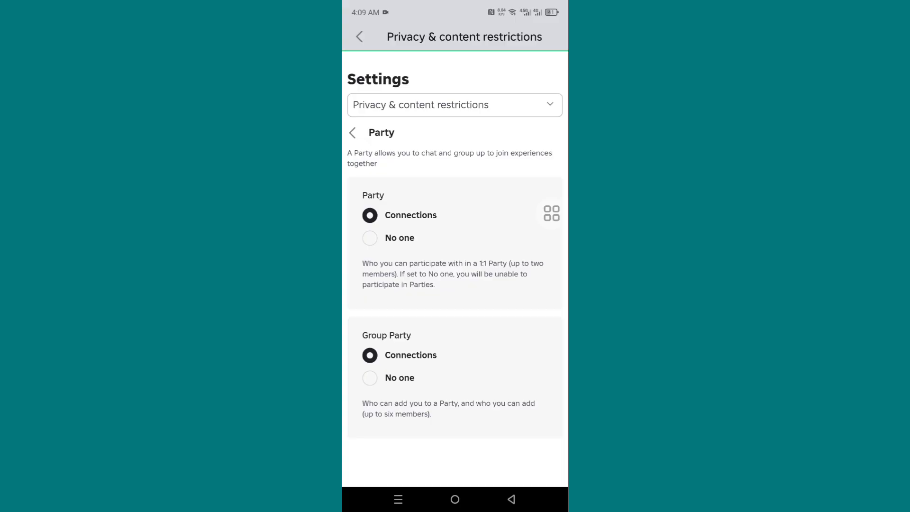
left_click(359, 36)
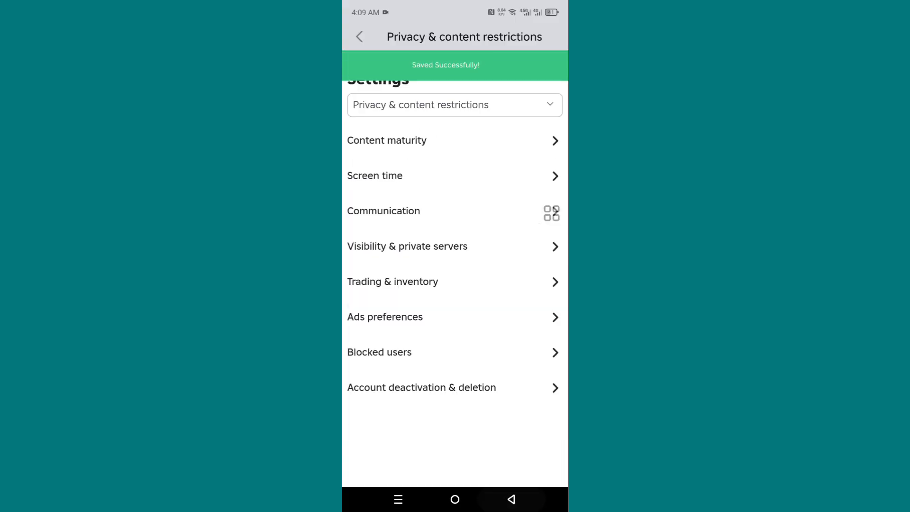
Check the Visibility & private servers options, then back out to the More page.
left_click(406, 246)
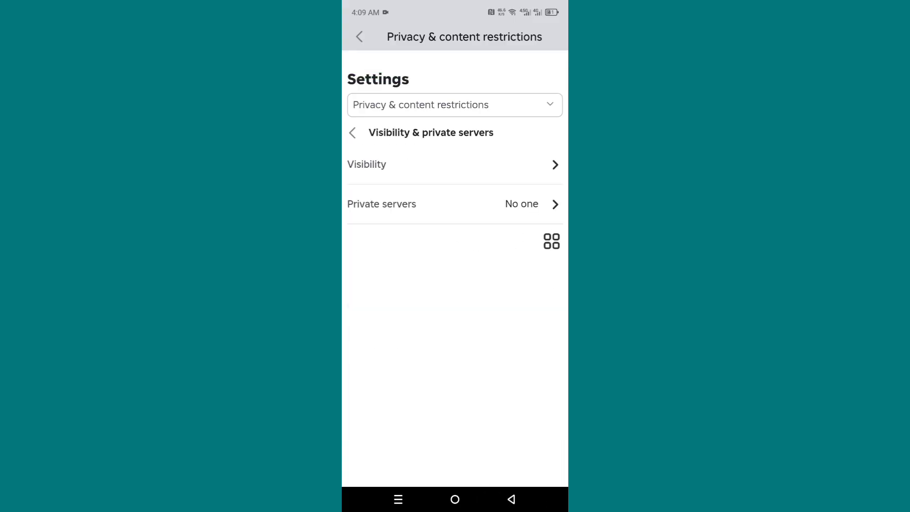
left_click(367, 164)
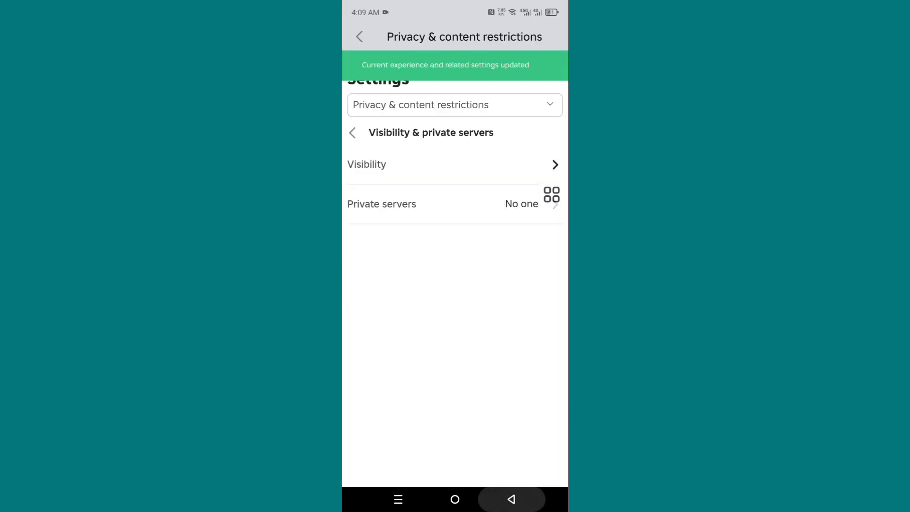
left_click(382, 204)
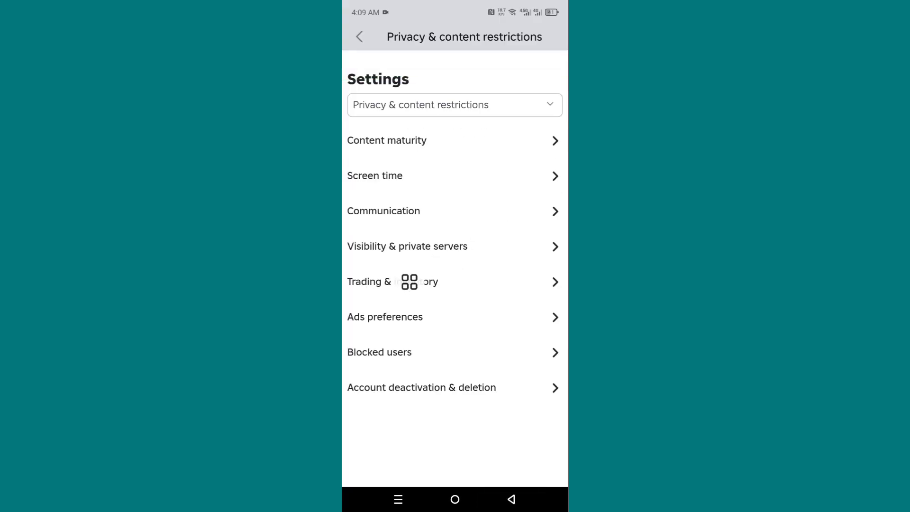
left_click(383, 282)
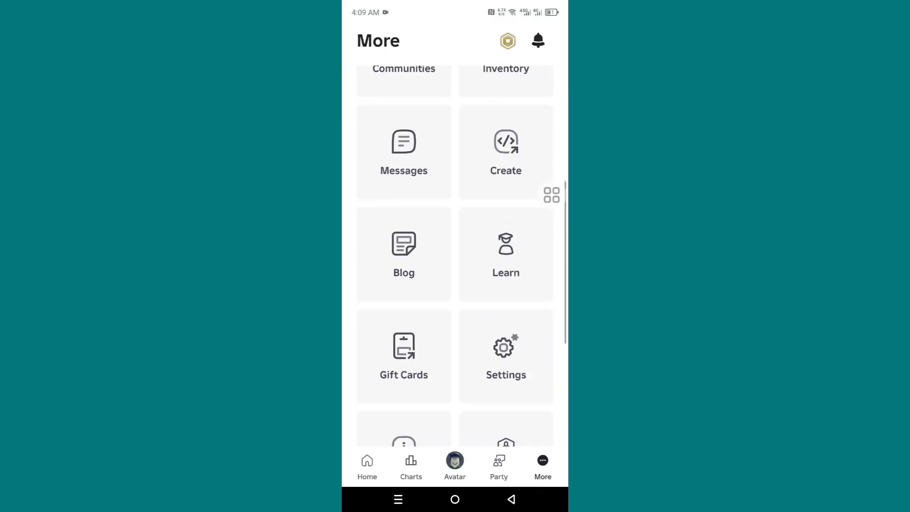
Open the Roblox Help centre from Help & Safety and start a search.
scroll("down", 3)
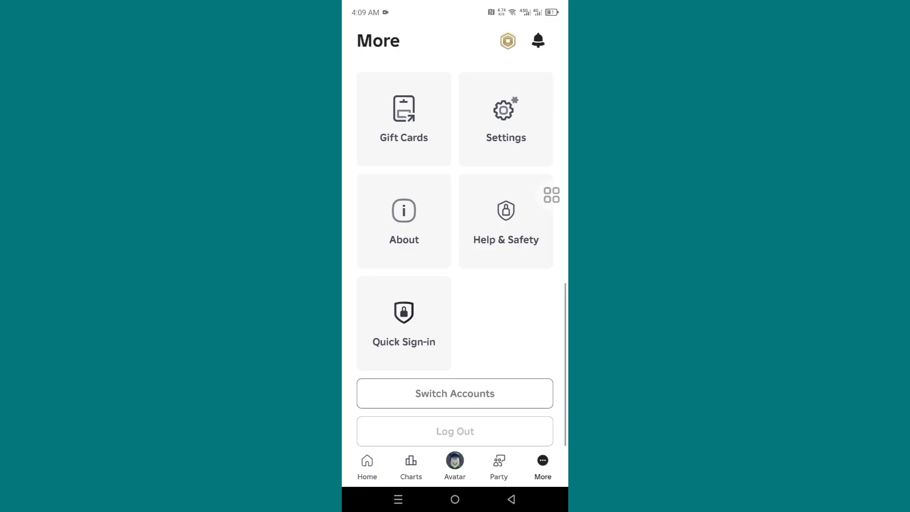
left_click(505, 221)
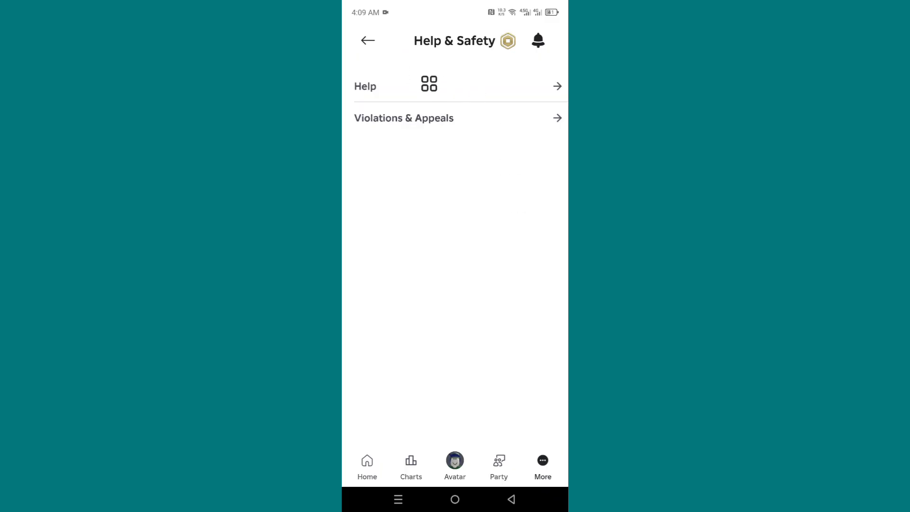
left_click(365, 86)
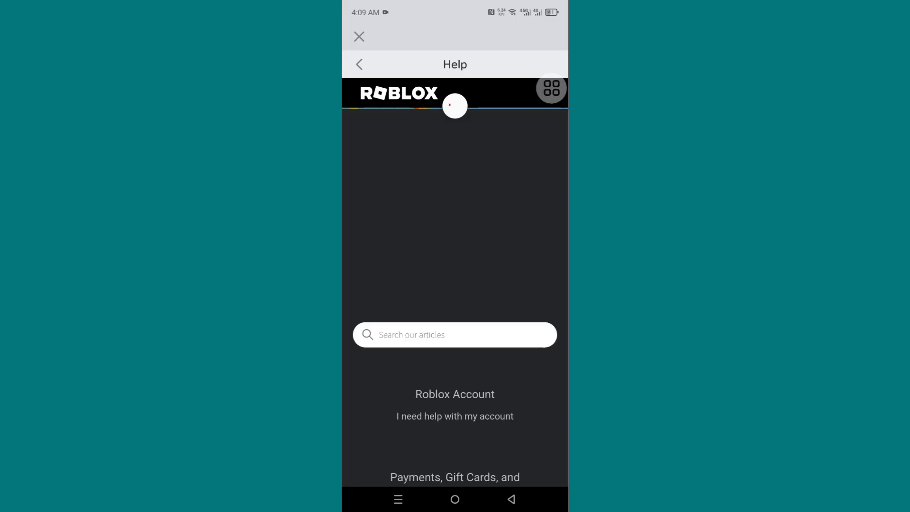
left_click(454, 334)
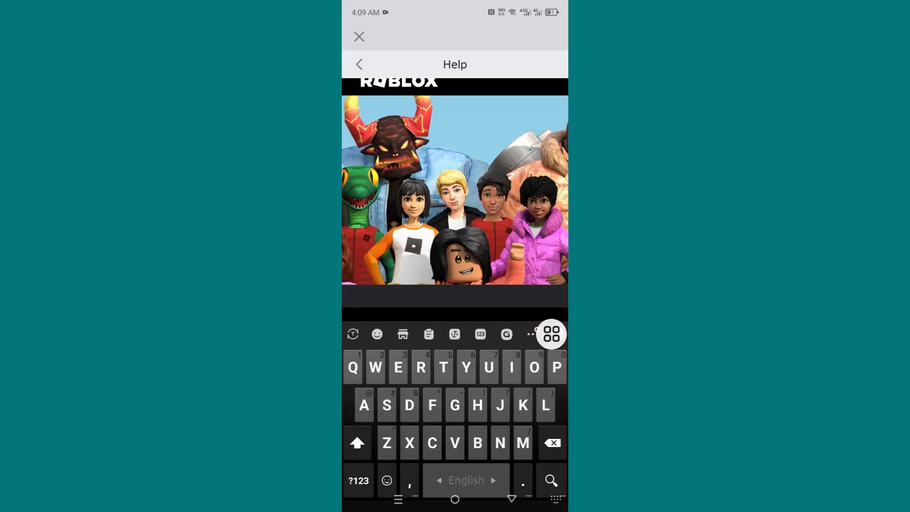
Search 'Vo' and read the Voice Chat FAQs article to the bottom.
type("Voice")
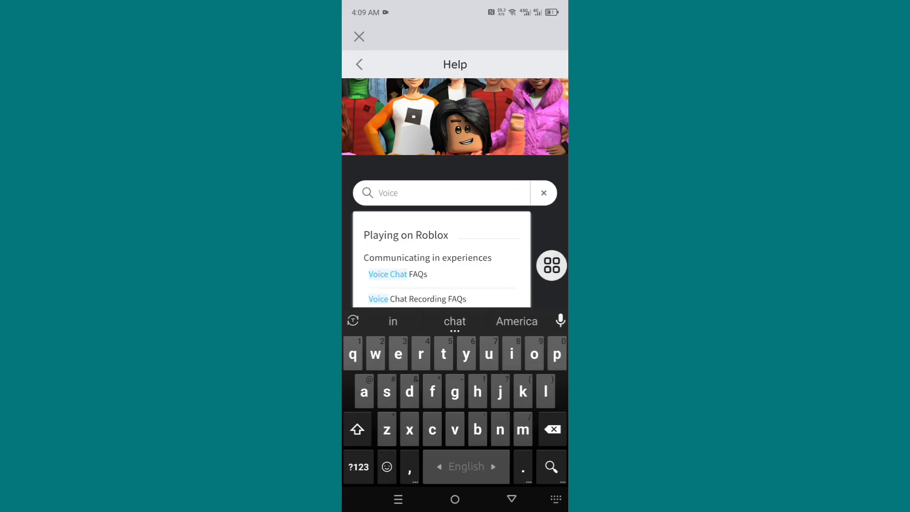
left_click(387, 274)
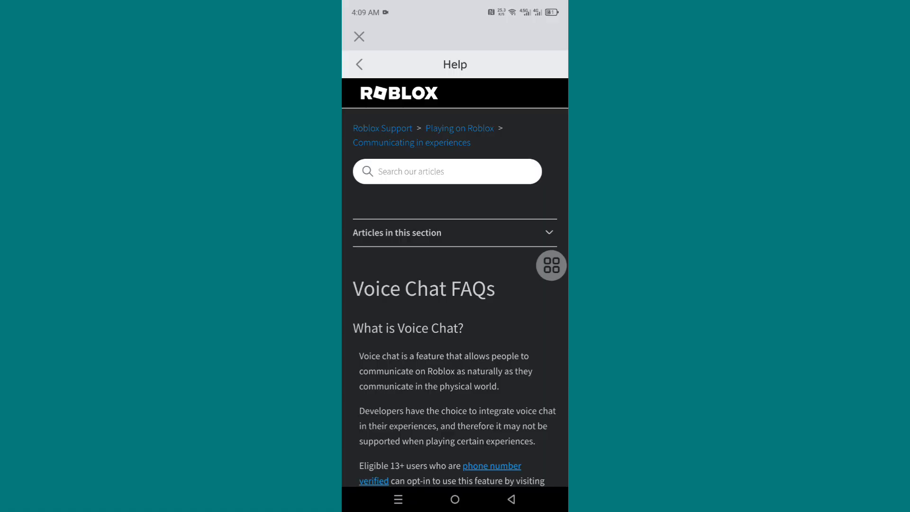
scroll("down", 3)
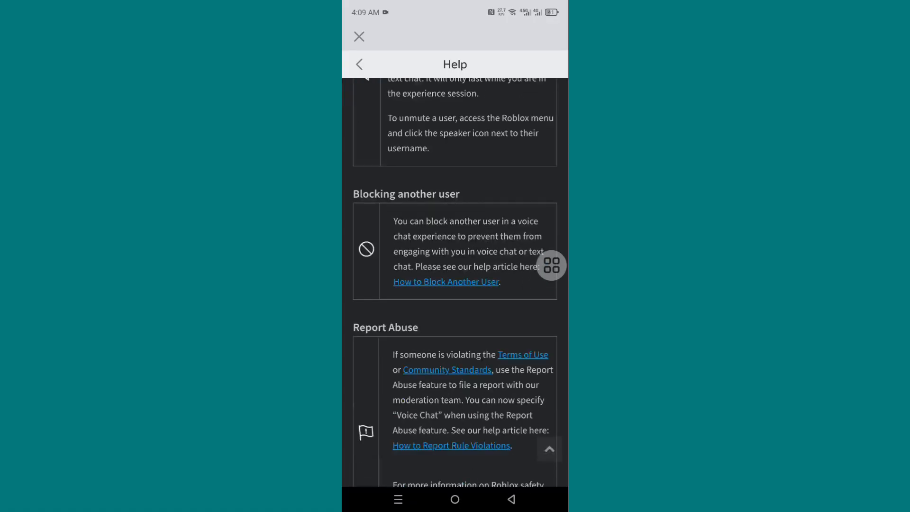
scroll("down", 3)
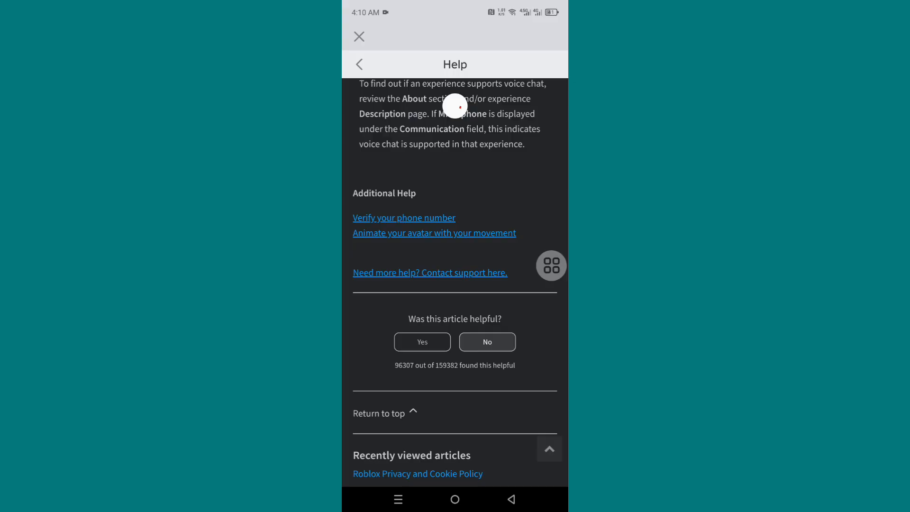
Open the 'Contact support here' form and fill in the Contact Information fields.
left_click(429, 272)
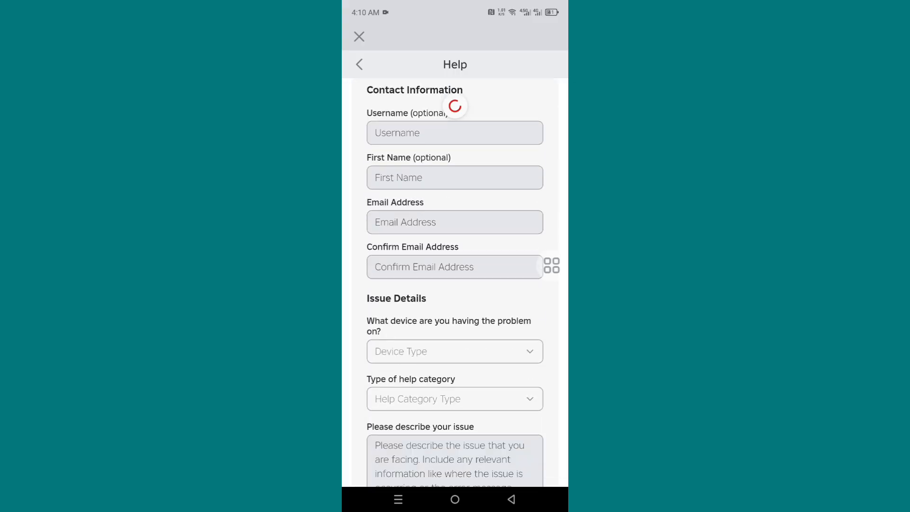
scroll("down", 3)
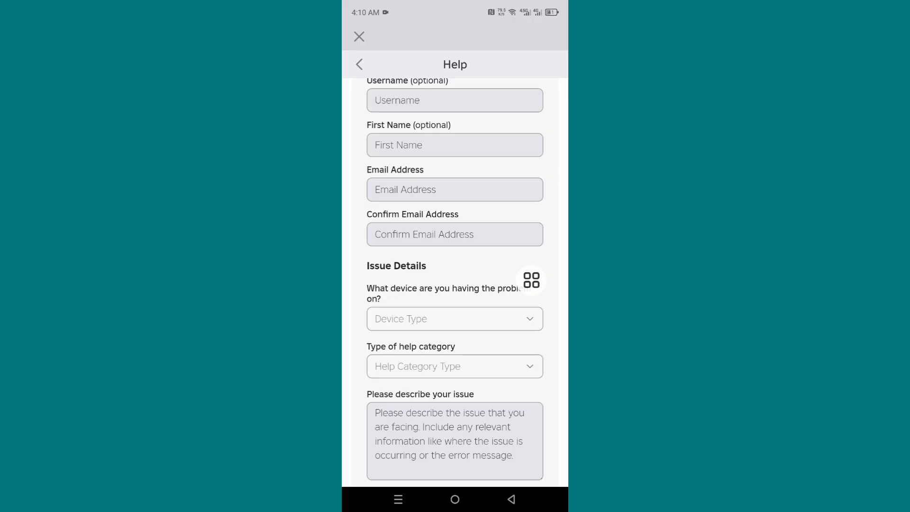
scroll("down", 3)
type("Humayun")
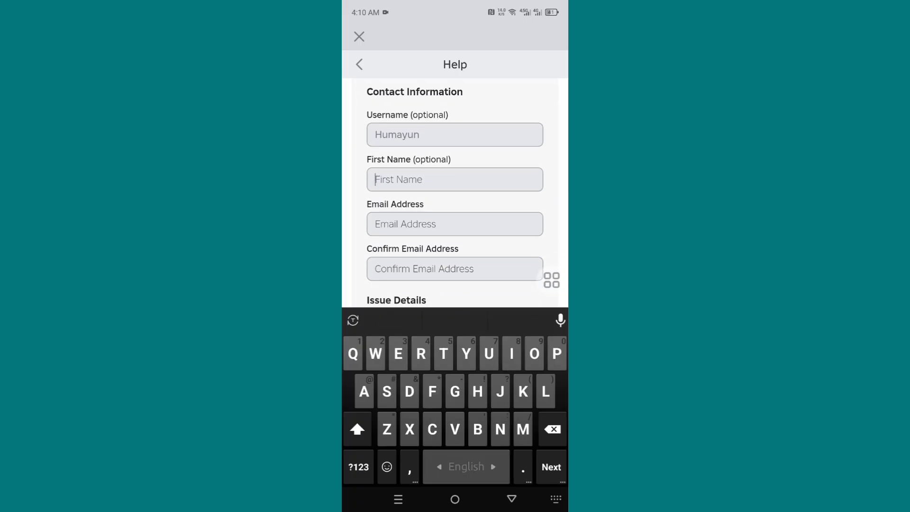
left_click(455, 180)
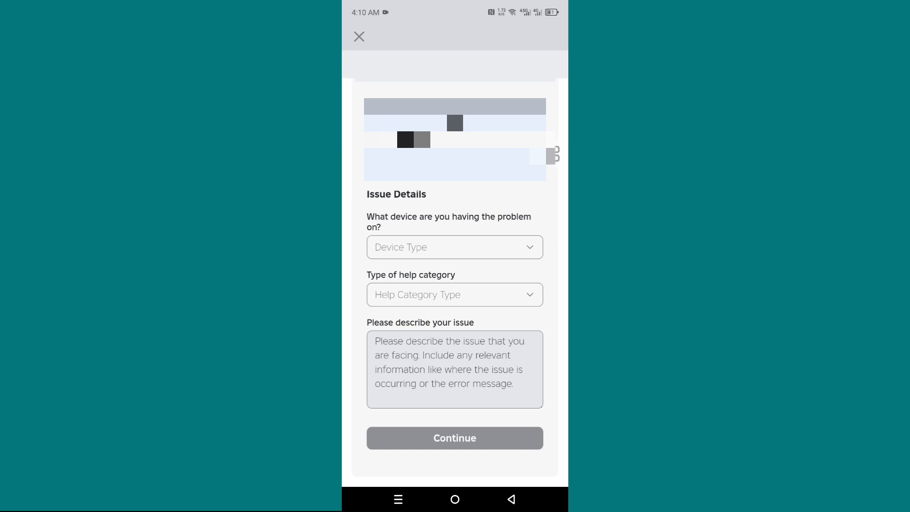
Choose Android Phone, Technical Support, and Specific Experience Issue as device, category and subcategory.
left_click(454, 246)
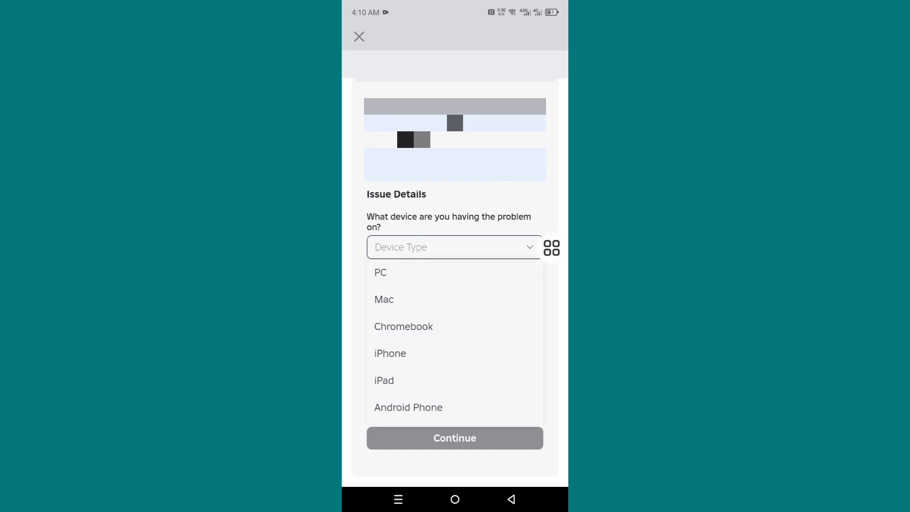
scroll("down", 3)
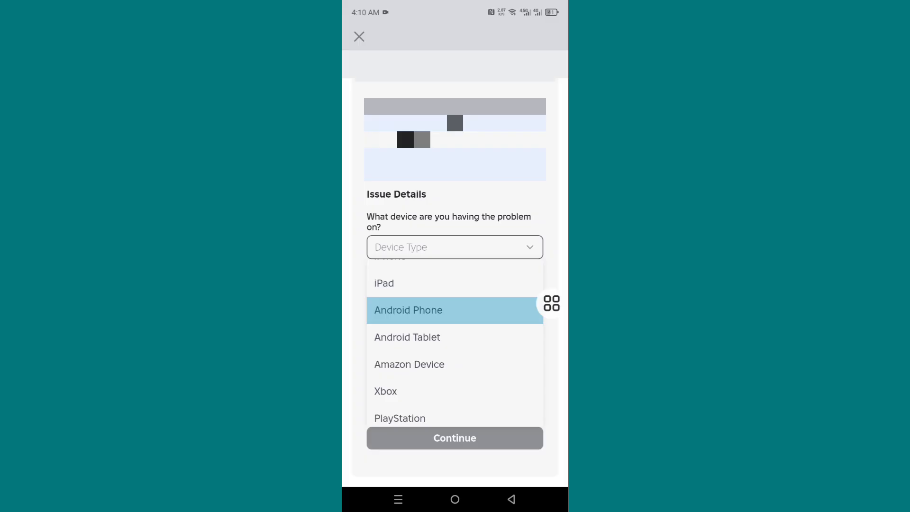
left_click(408, 310)
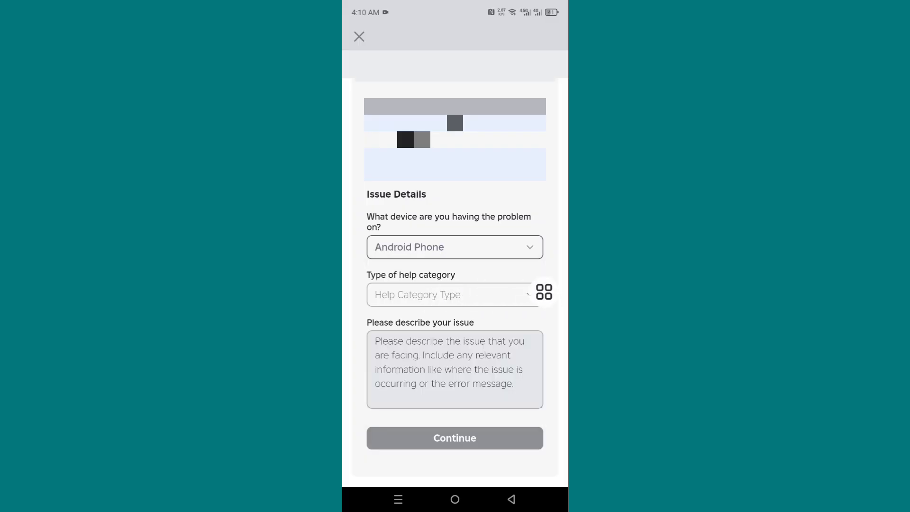
left_click(454, 294)
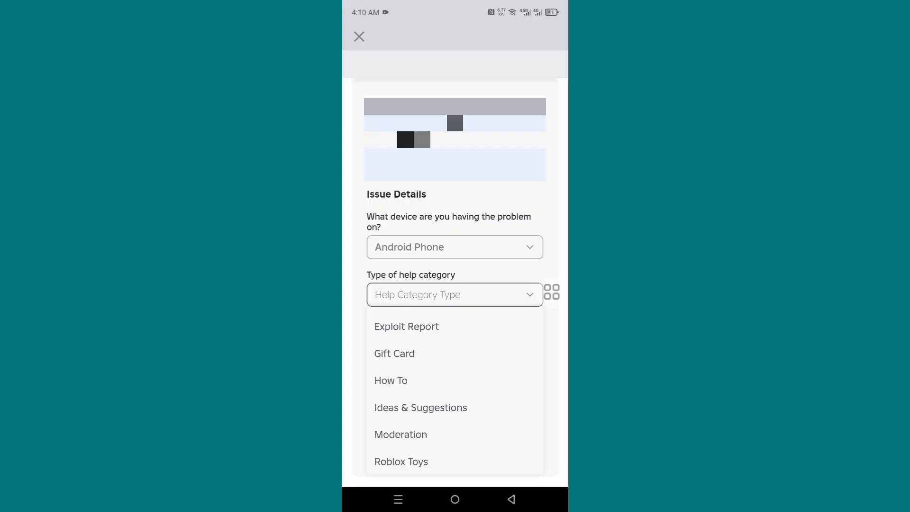
scroll("down", 3)
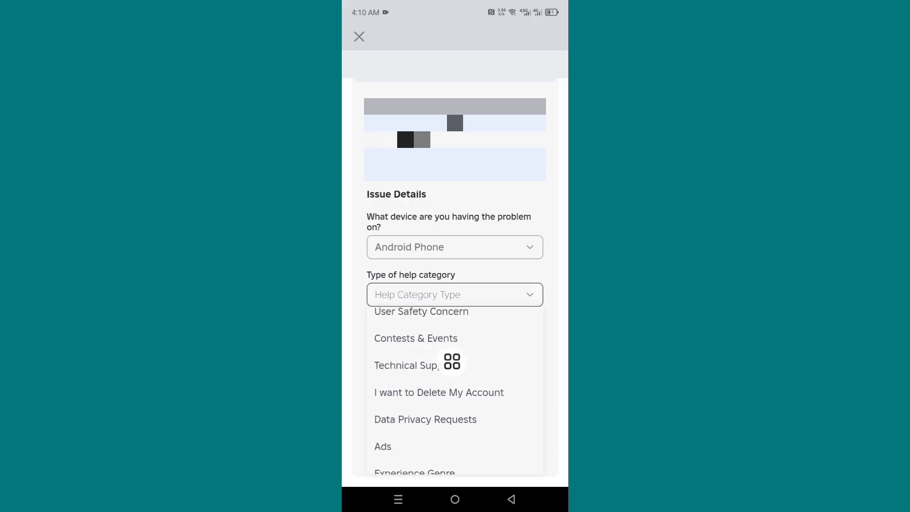
left_click(406, 365)
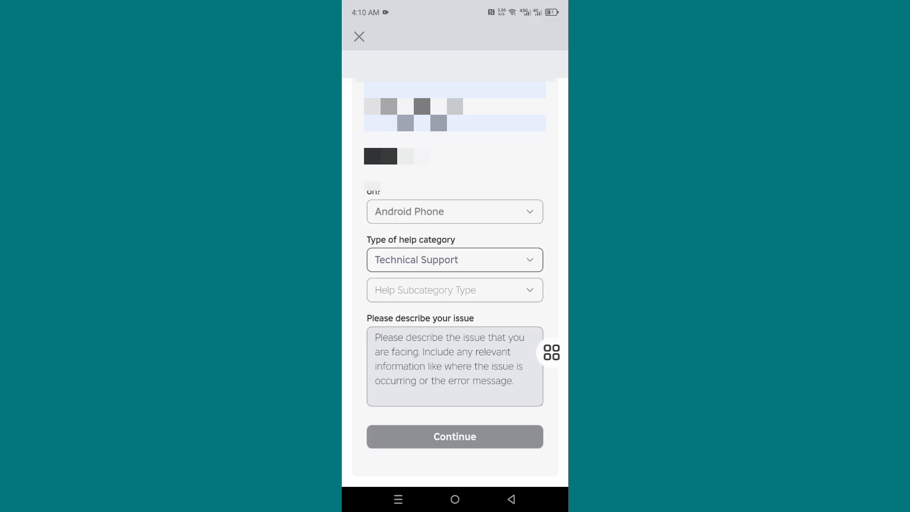
left_click(454, 289)
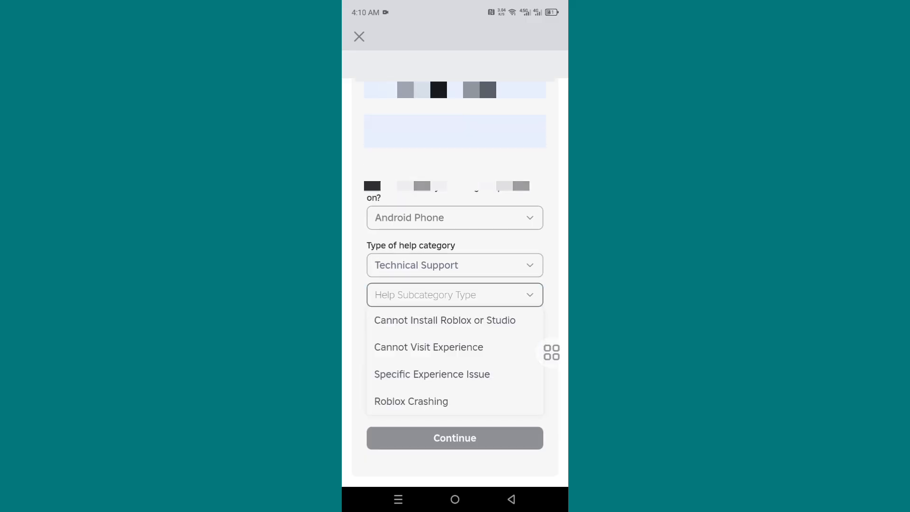
left_click(432, 374)
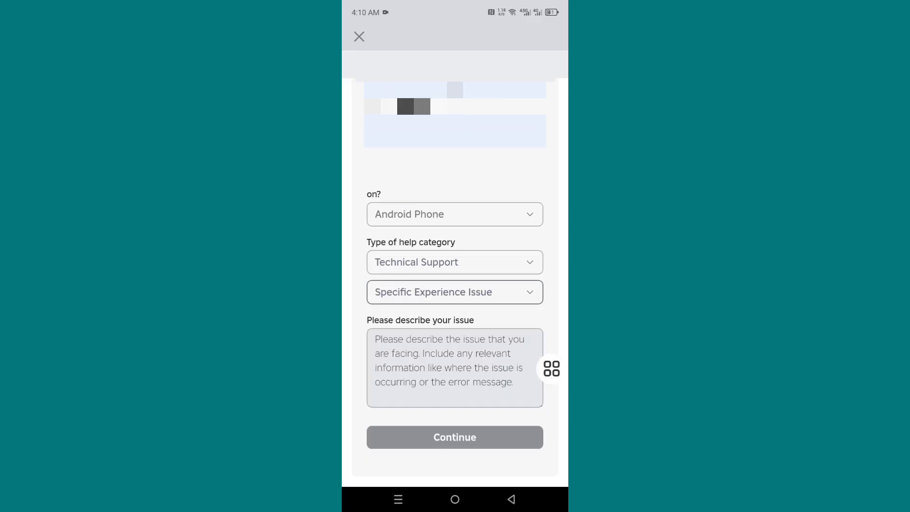
left_click(454, 367)
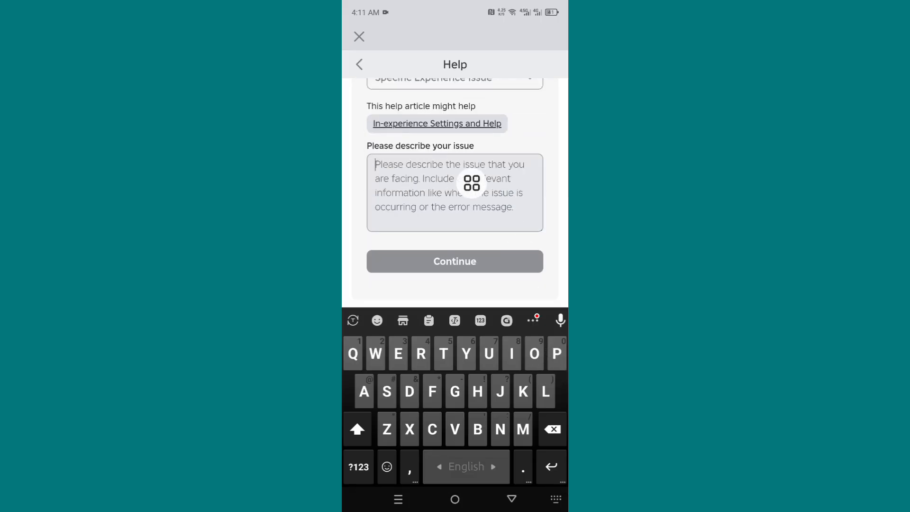
Describe the voice chat not working ('Hello Roblox Support Team…') and submit the request.
type("Hello Roblox Support Team: My voice chat is not working. So please enable my voice chat option as soon as possible.")
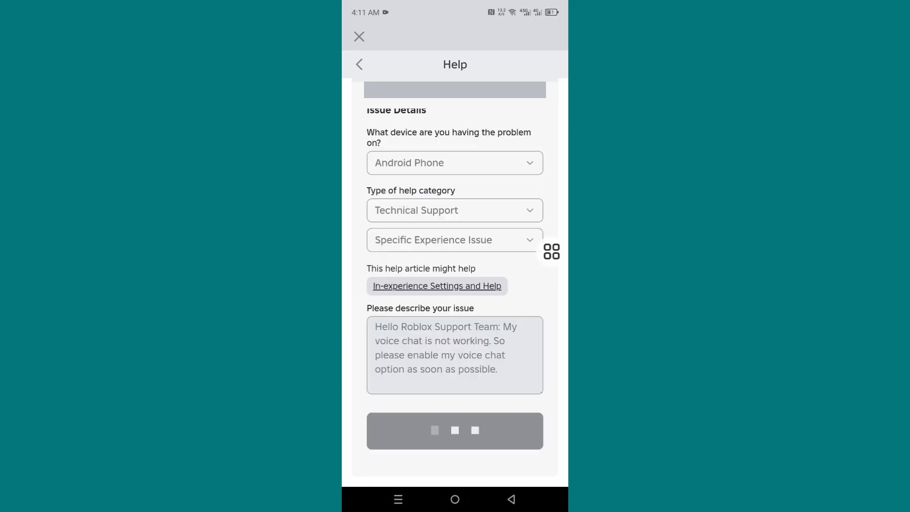
left_click(454, 431)
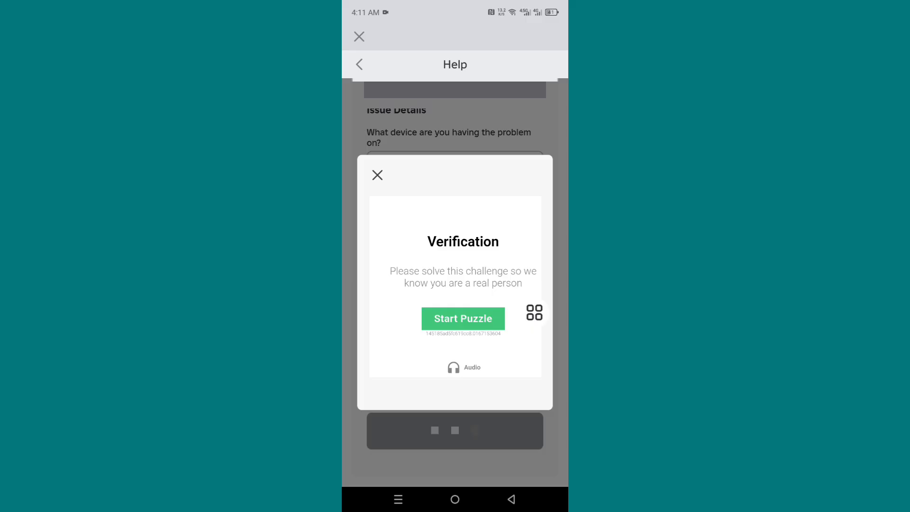
Start the verification puzzle and submit the first two rotation rounds.
left_click(463, 318)
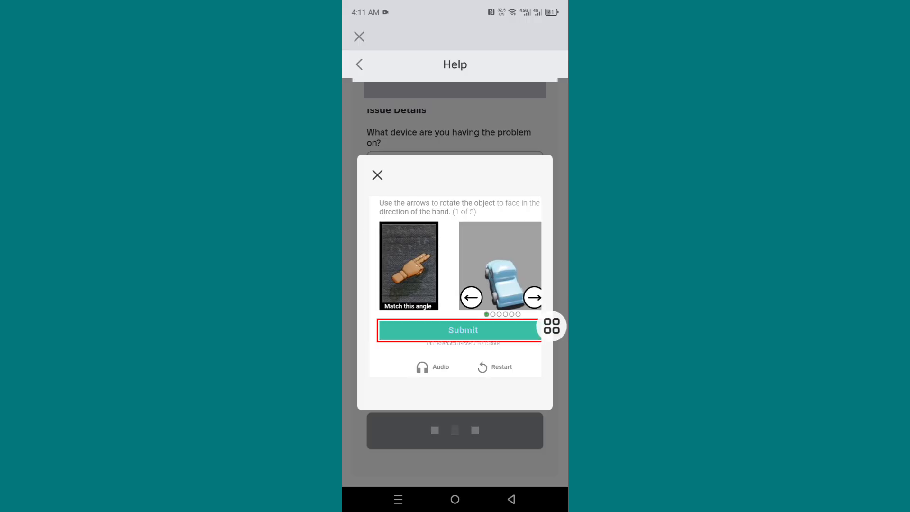
left_click(459, 330)
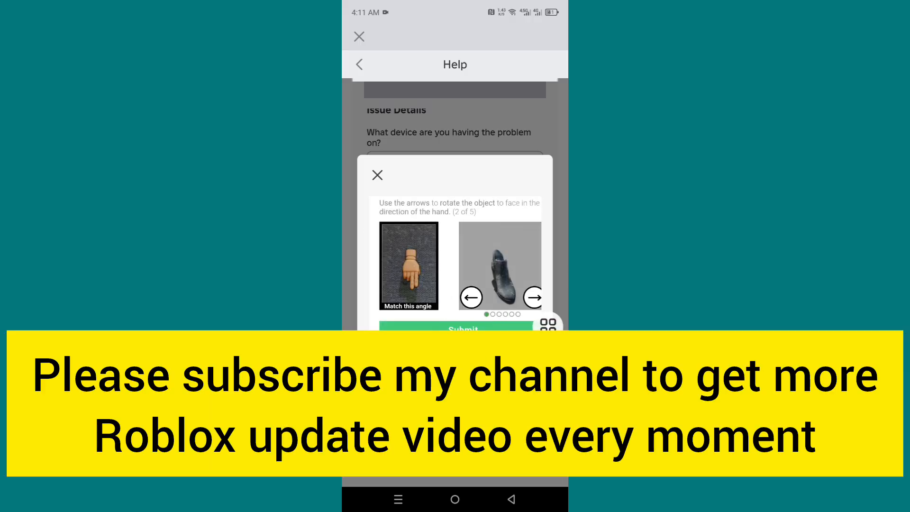
left_click(454, 328)
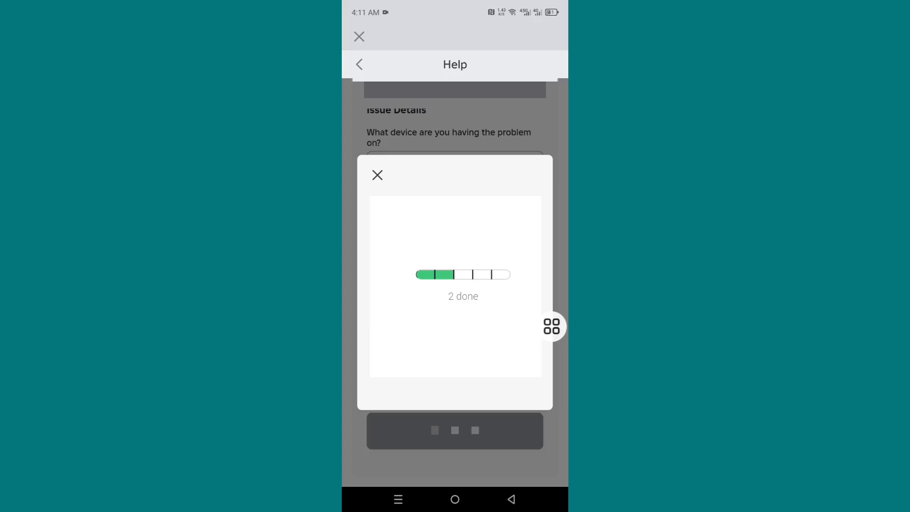